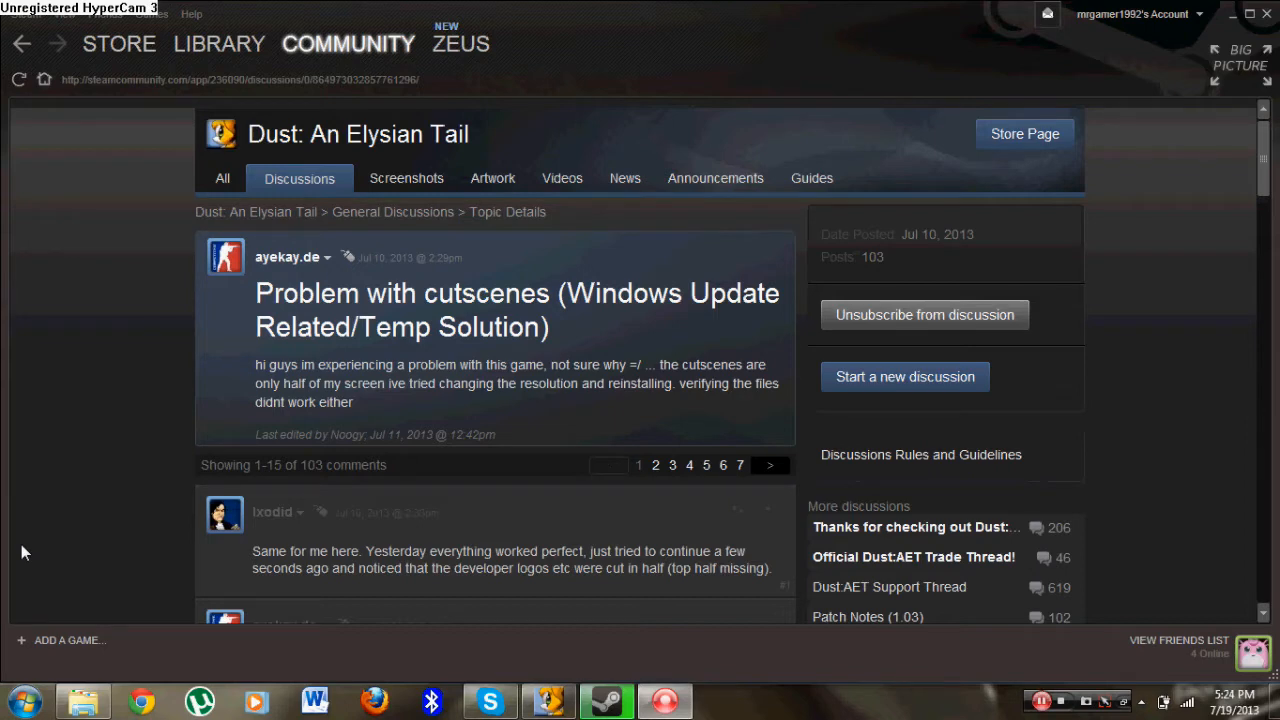
mouse_move(90, 618)
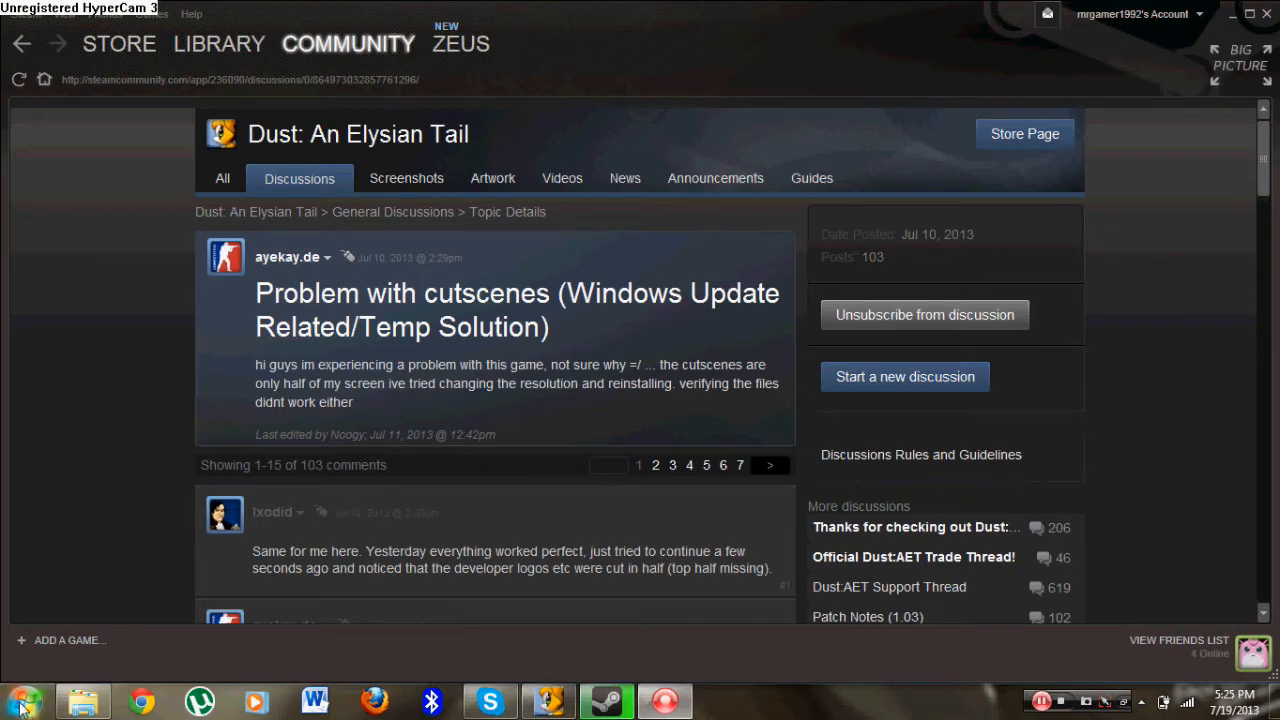
Step: Search the Start menu for "window" to find Windows Update
click(18, 700)
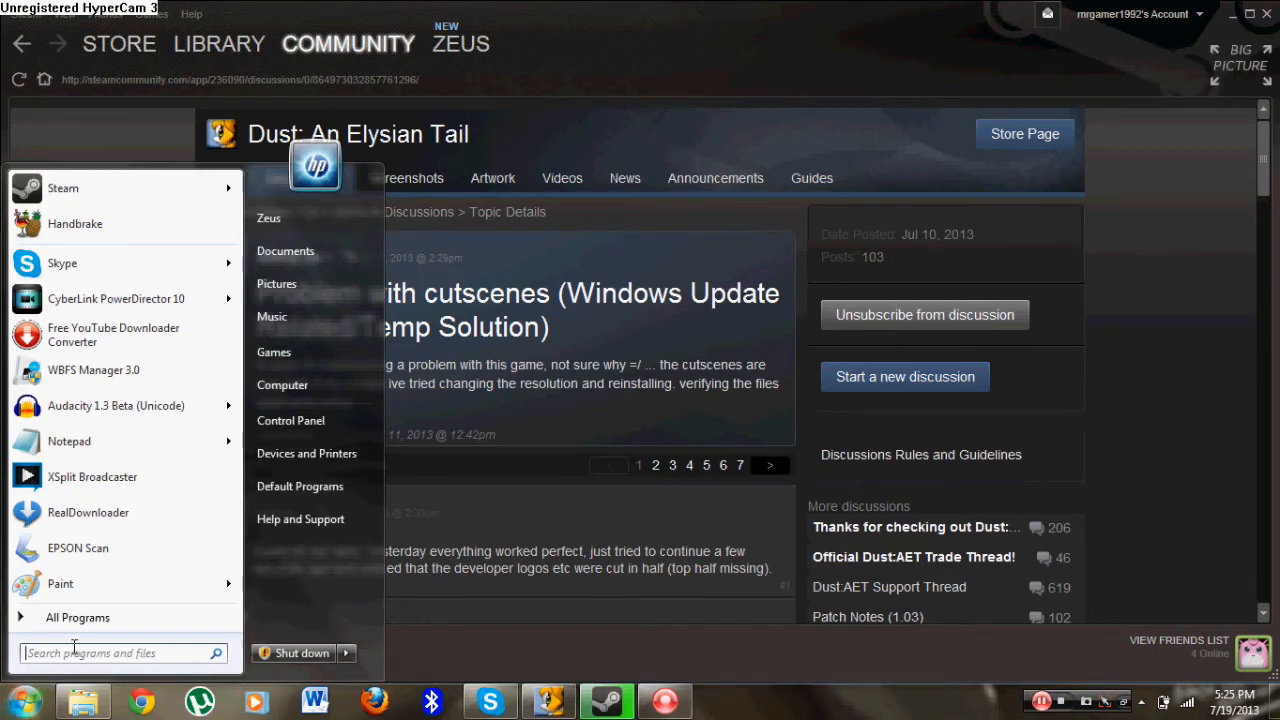
text(window)
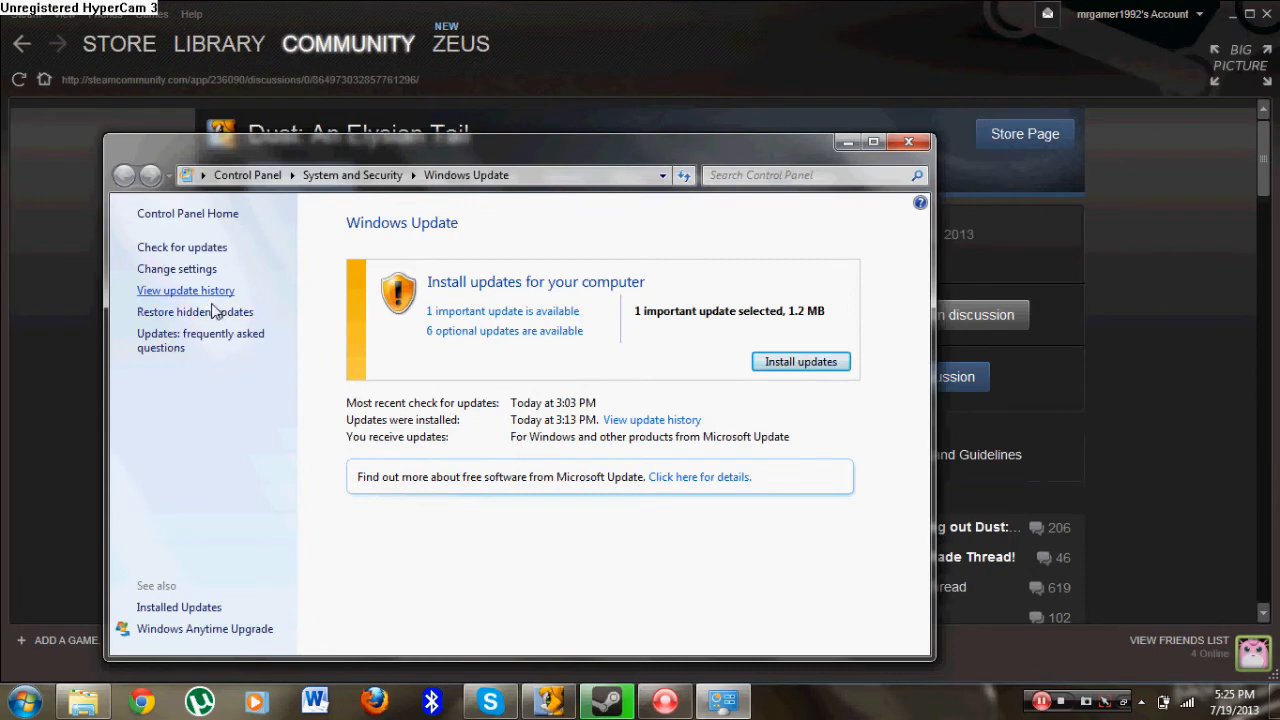
mouse_move(185, 340)
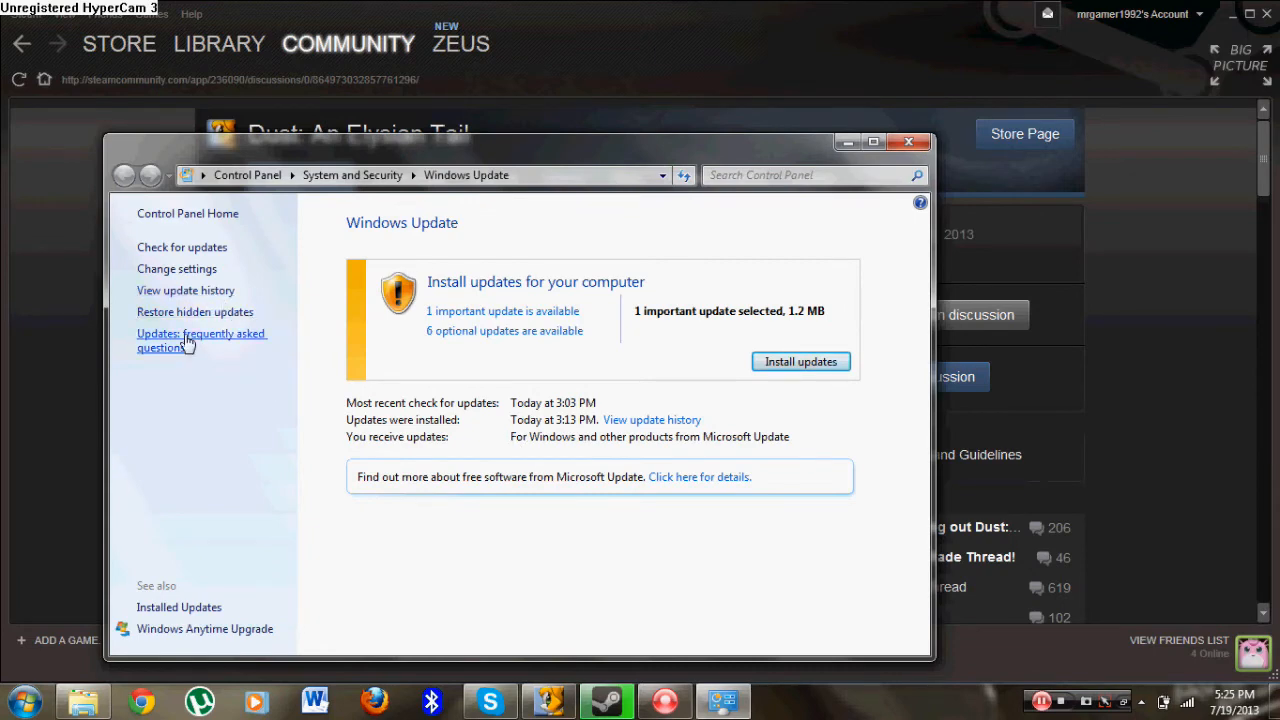
Step: Show the Windows Update history of installed .NET and security updates
click(185, 290)
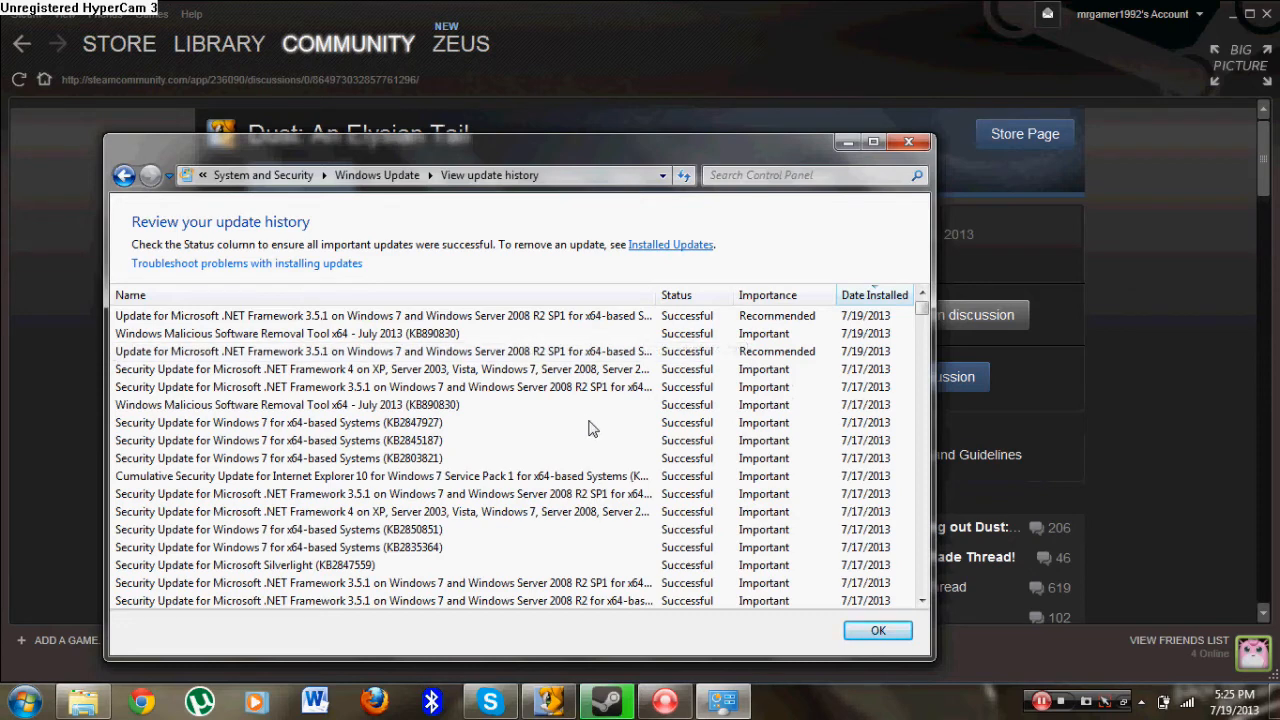
mouse_move(648, 273)
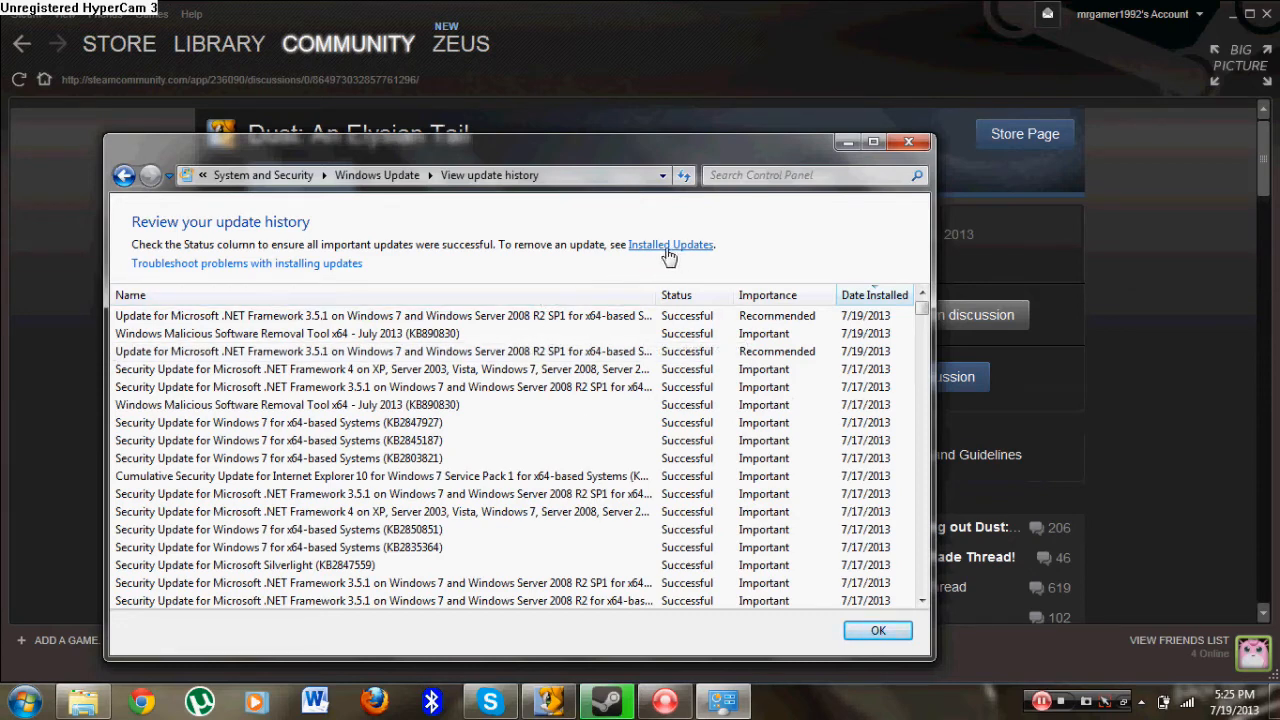
Step: Search the Installed Updates list for KB2803821, which finds no matches
click(670, 244)
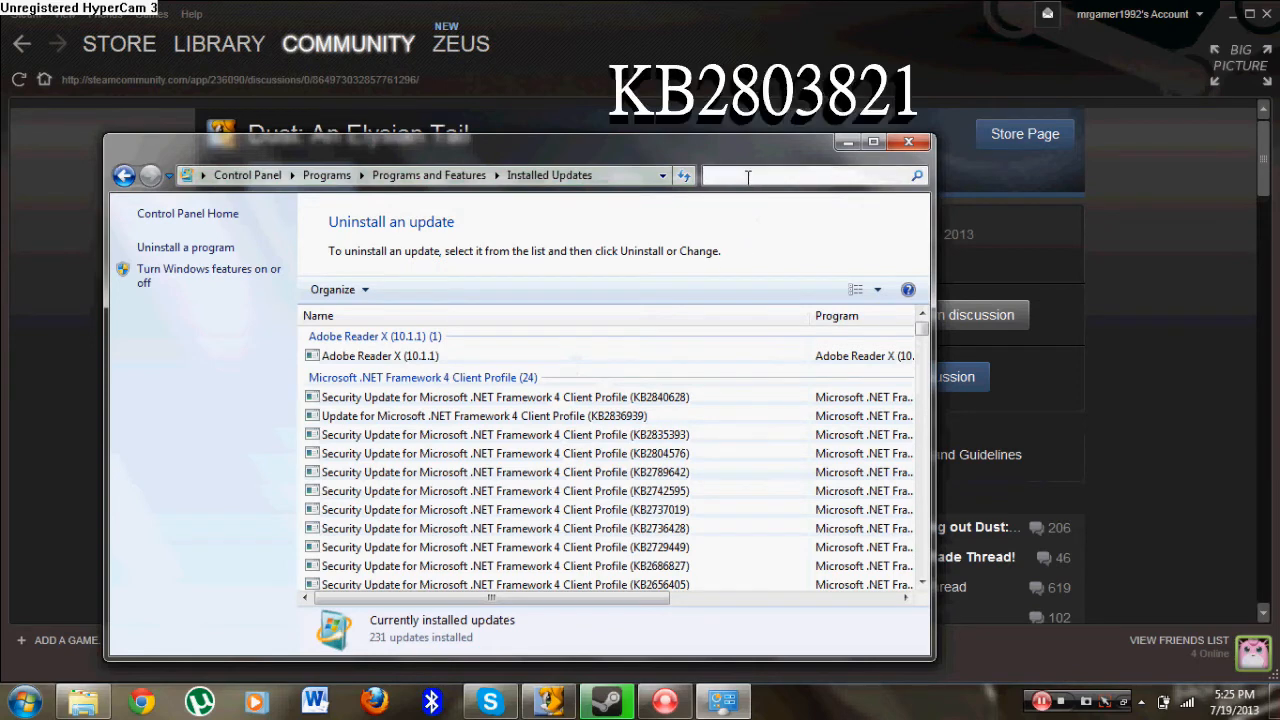
text(KB2803821)
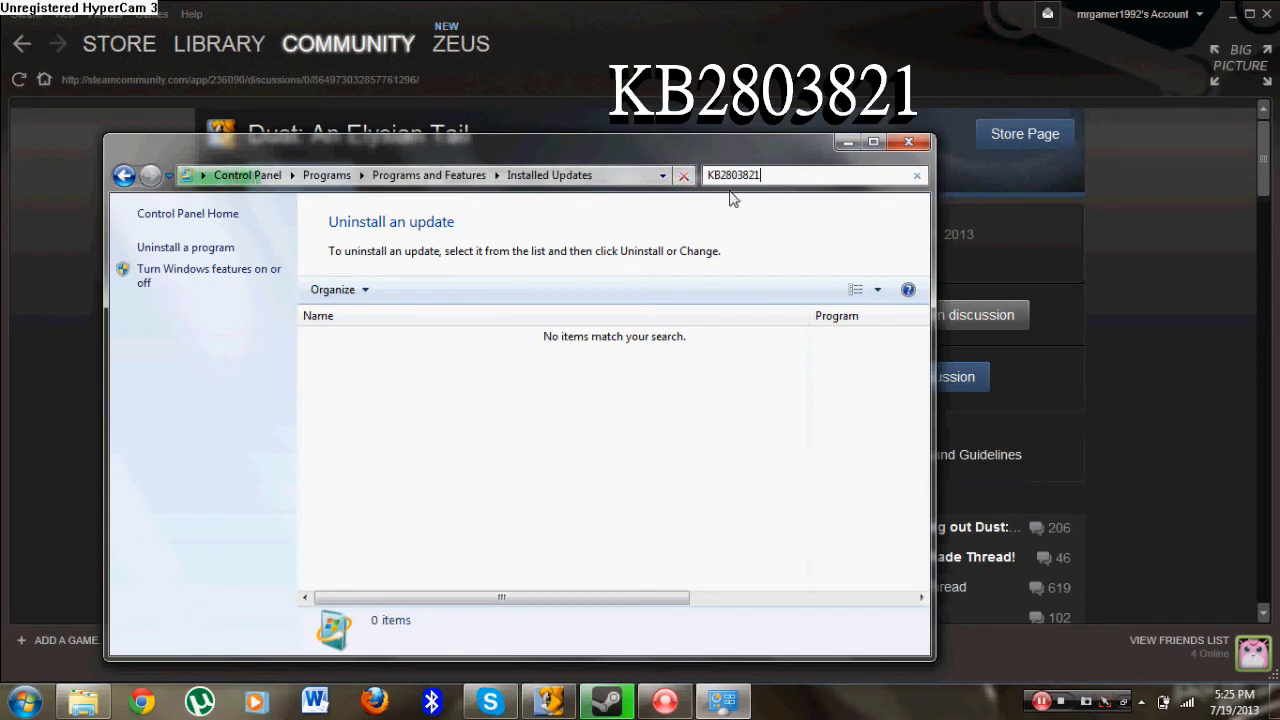
mouse_move(710, 218)
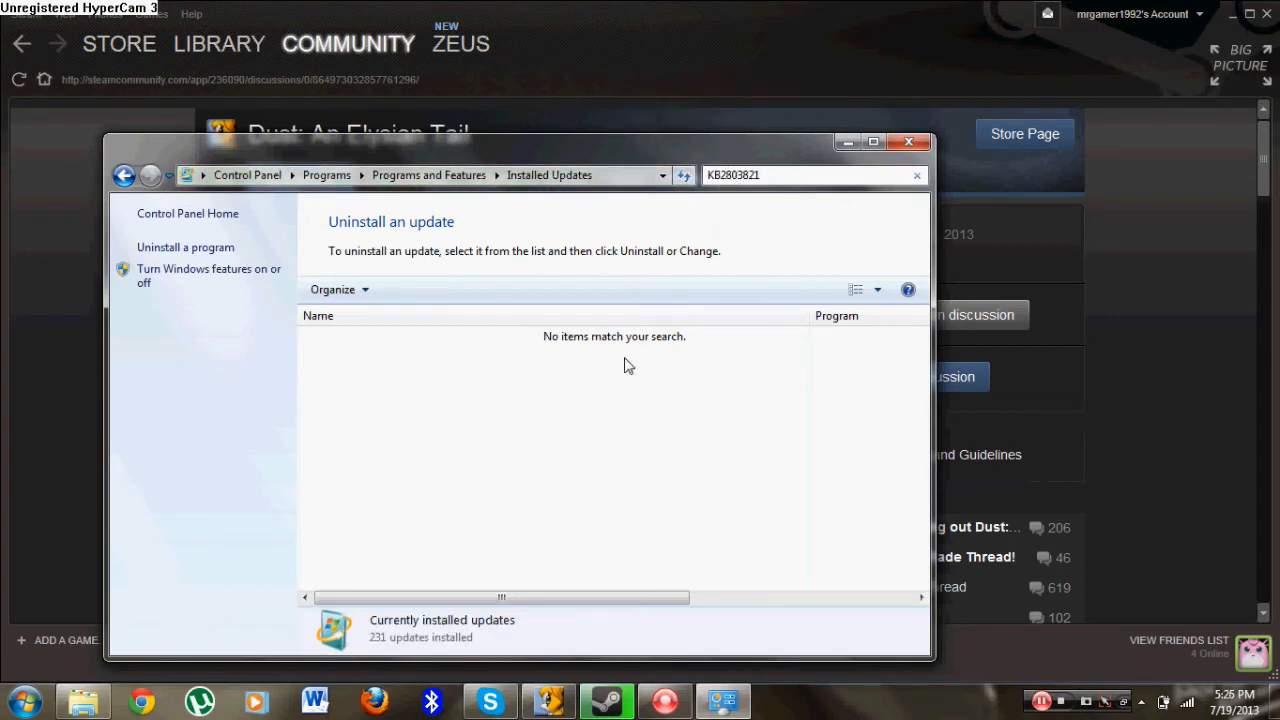
mouse_move(414, 360)
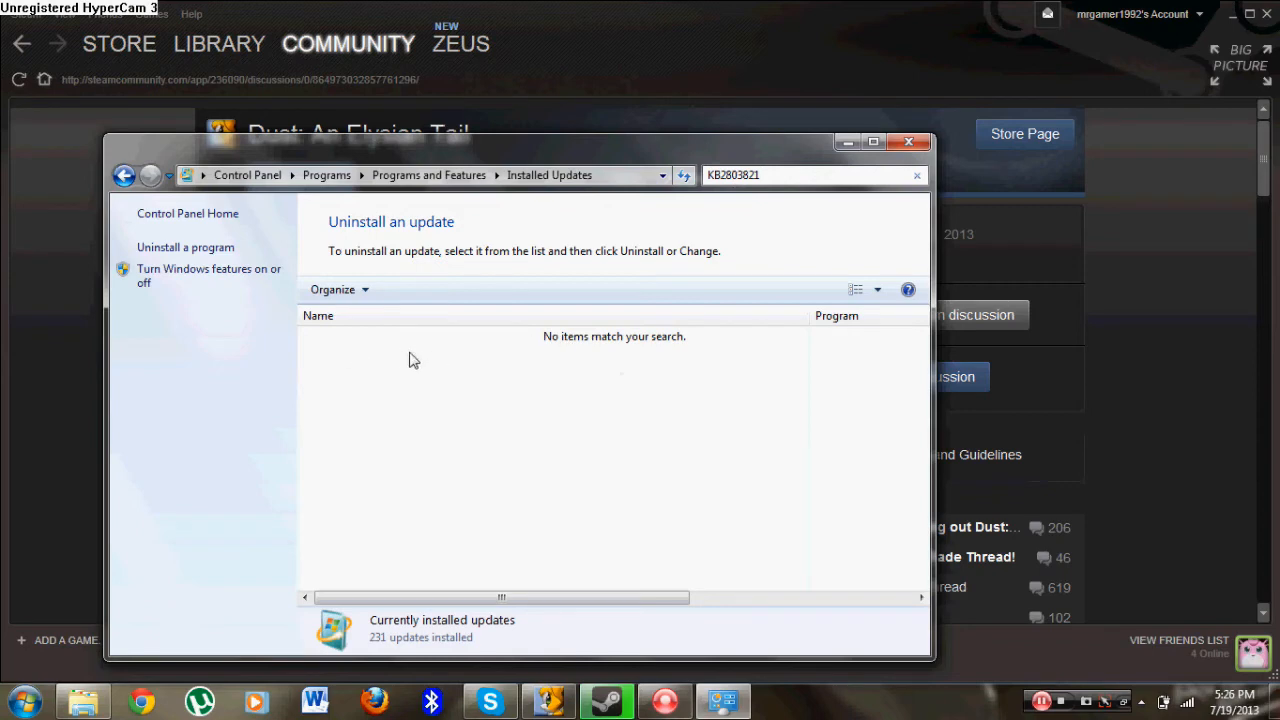
mouse_move(452, 374)
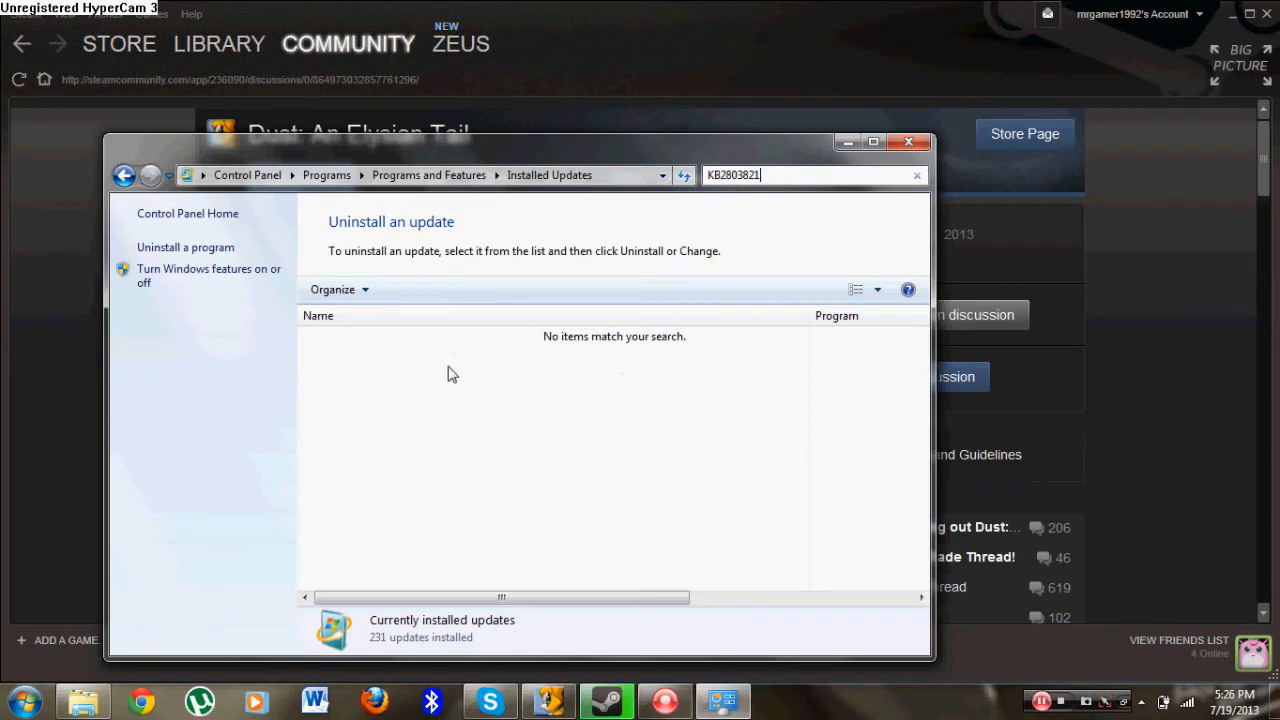
mouse_move(398, 345)
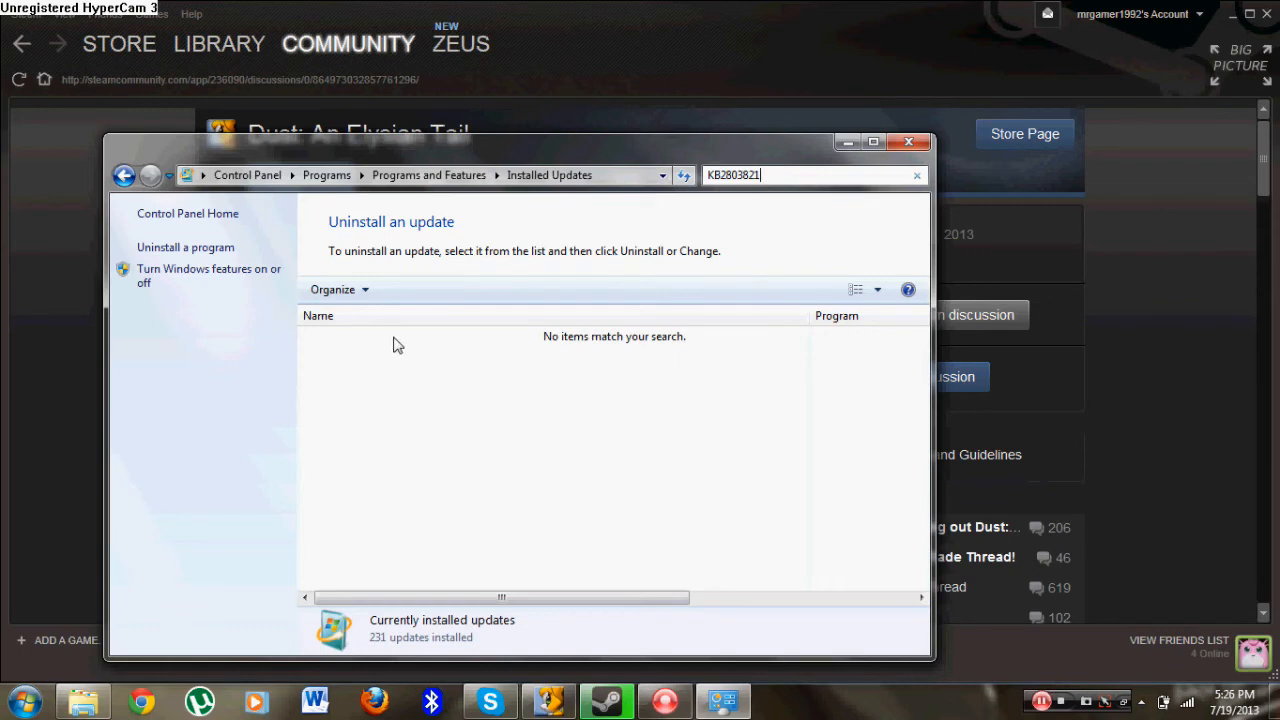
mouse_move(360, 345)
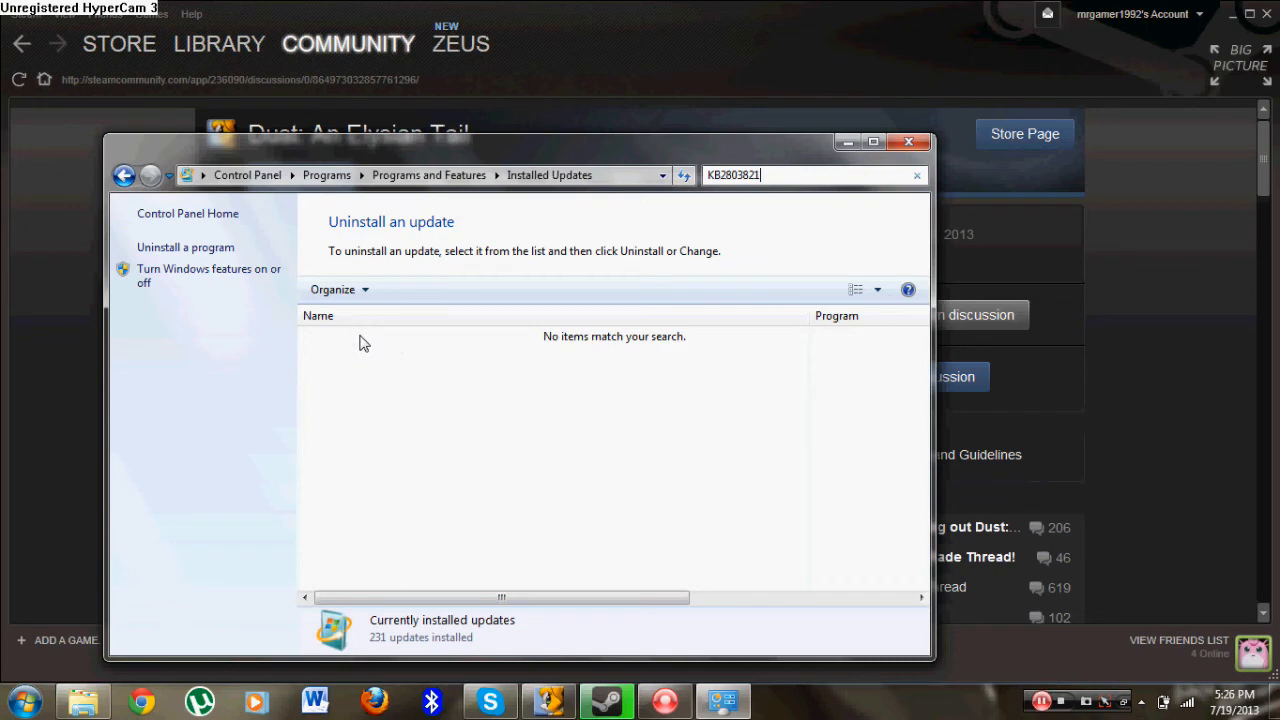
right_click(364, 343)
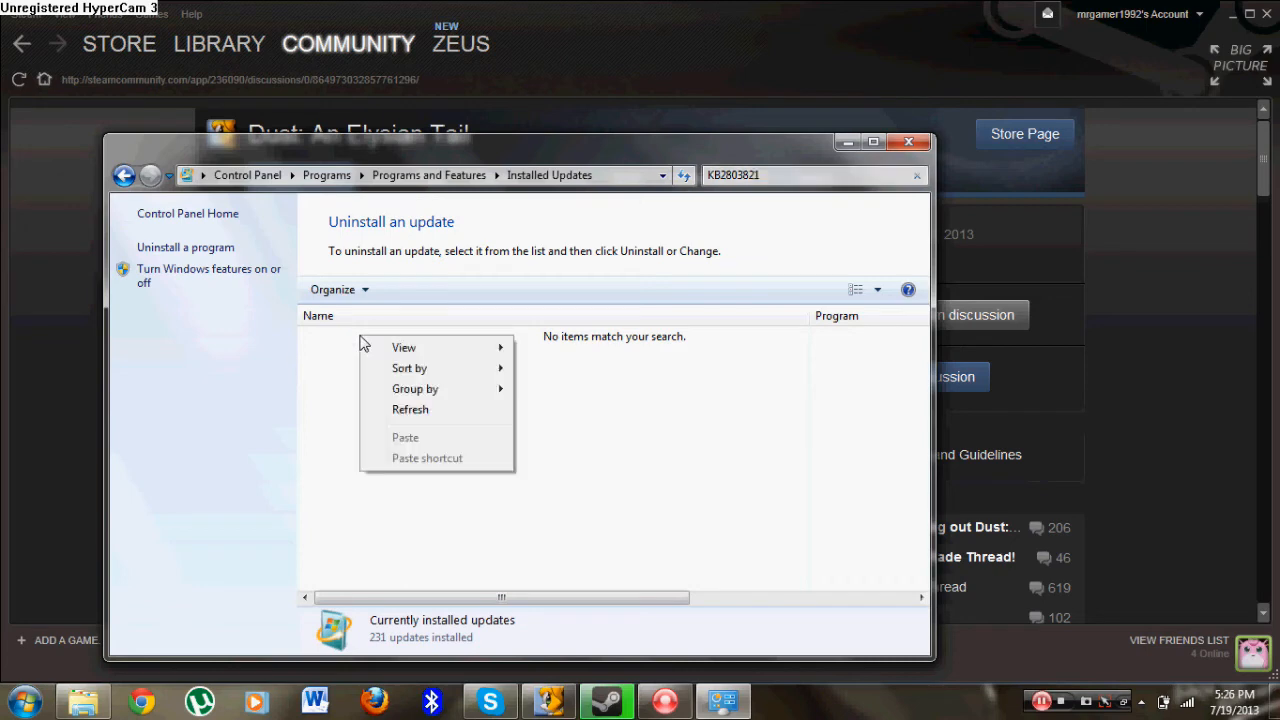
mouse_move(533, 424)
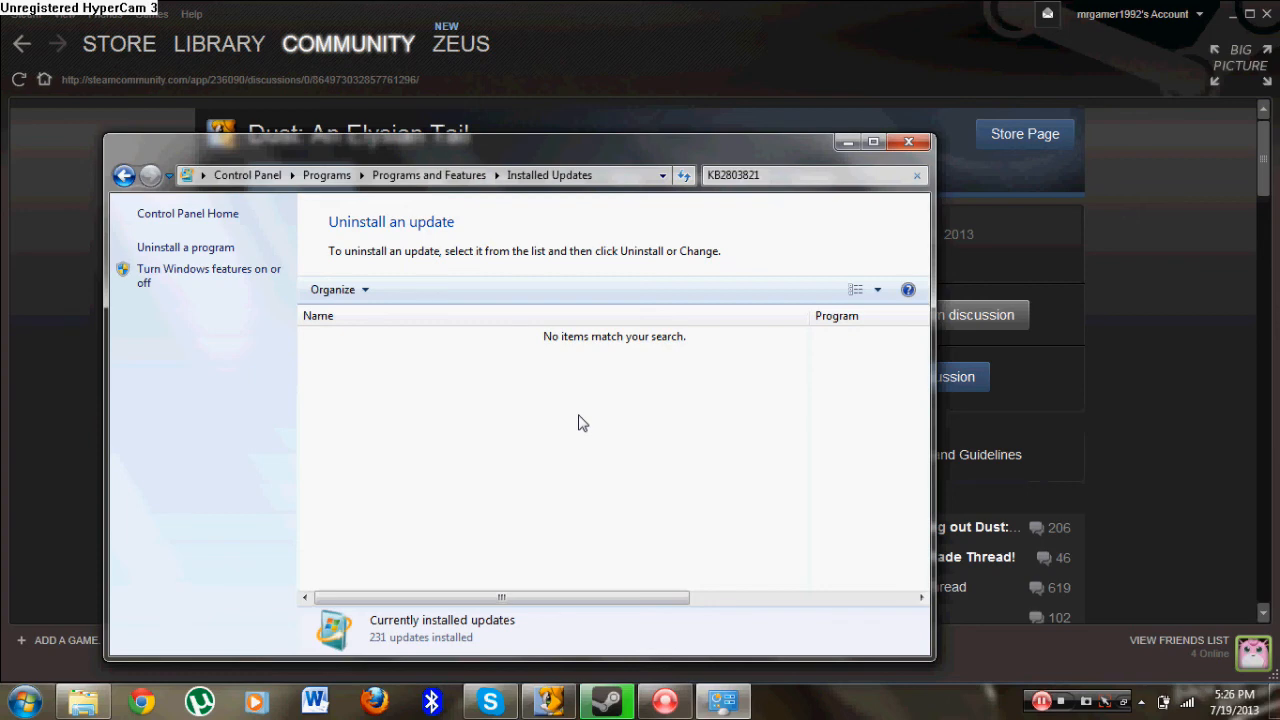
mouse_move(835, 191)
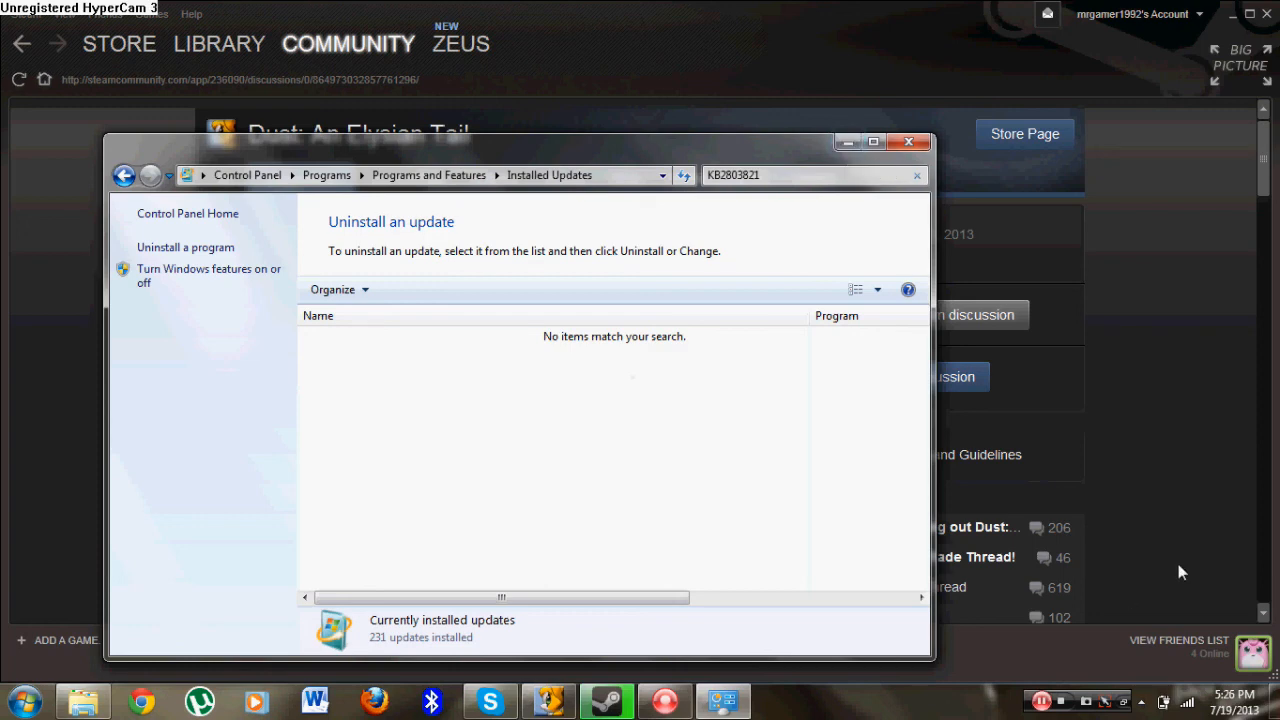
mouse_move(1091, 639)
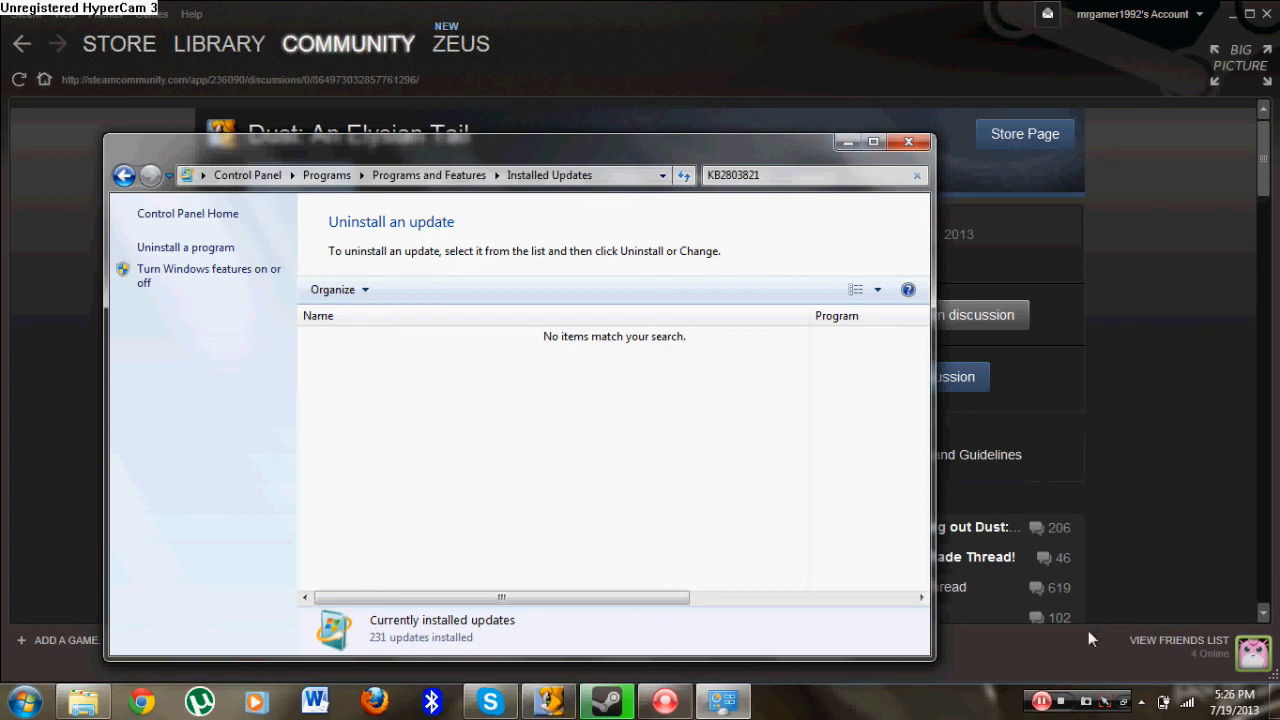